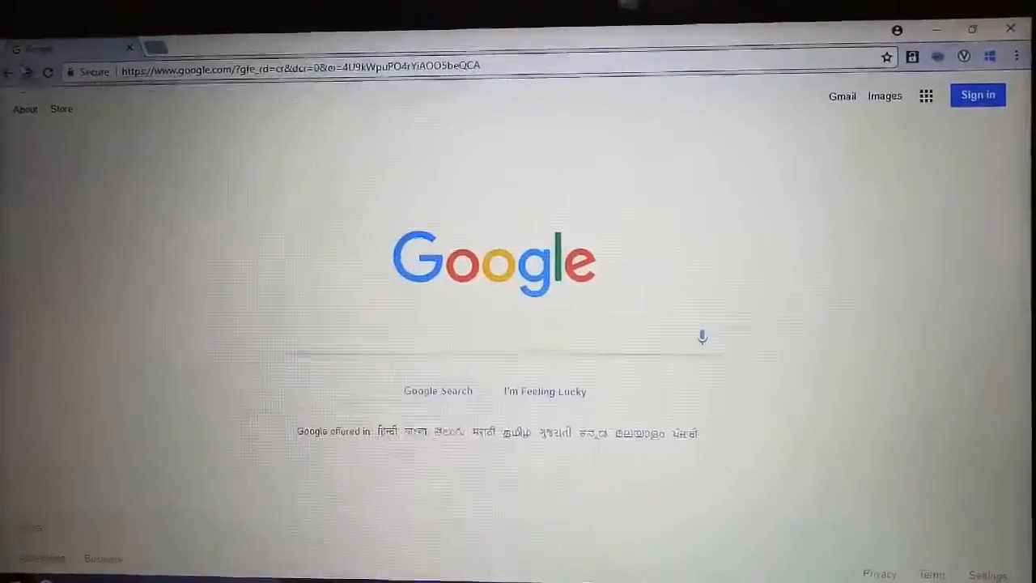
# - Run a Google search for 'git bash'
pyautogui.write('g')
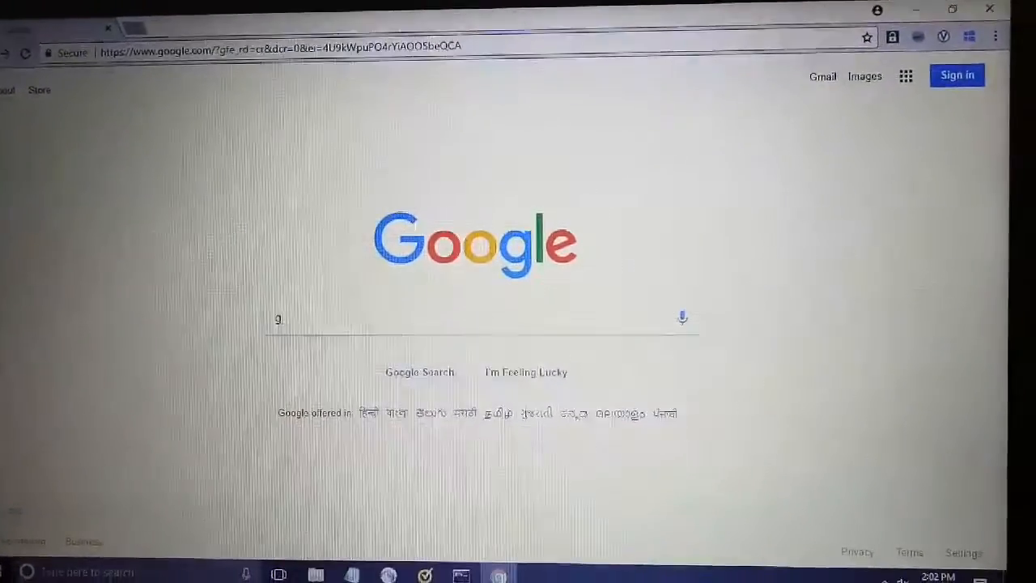
pyautogui.write('it')
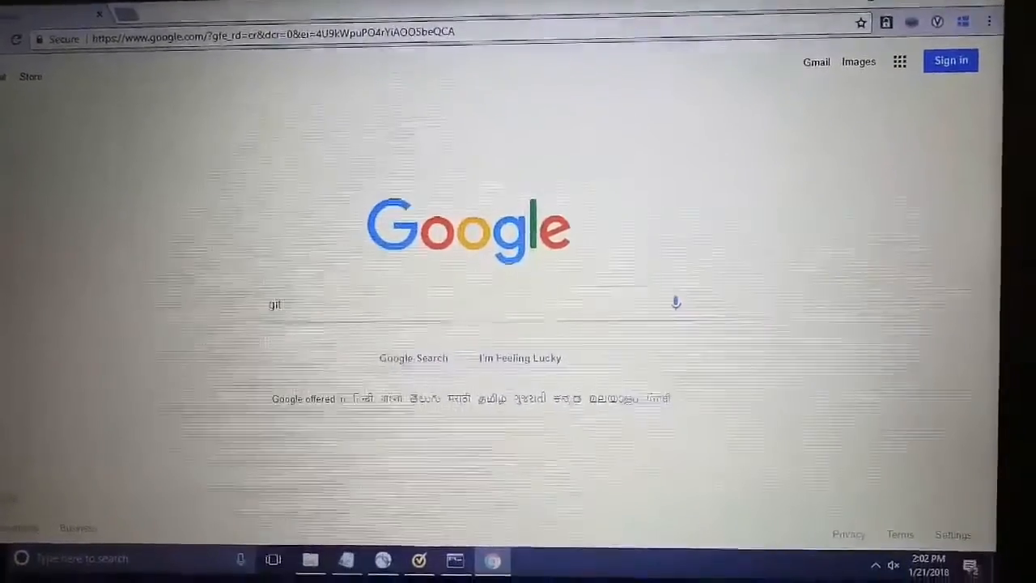
pyautogui.write('bash')
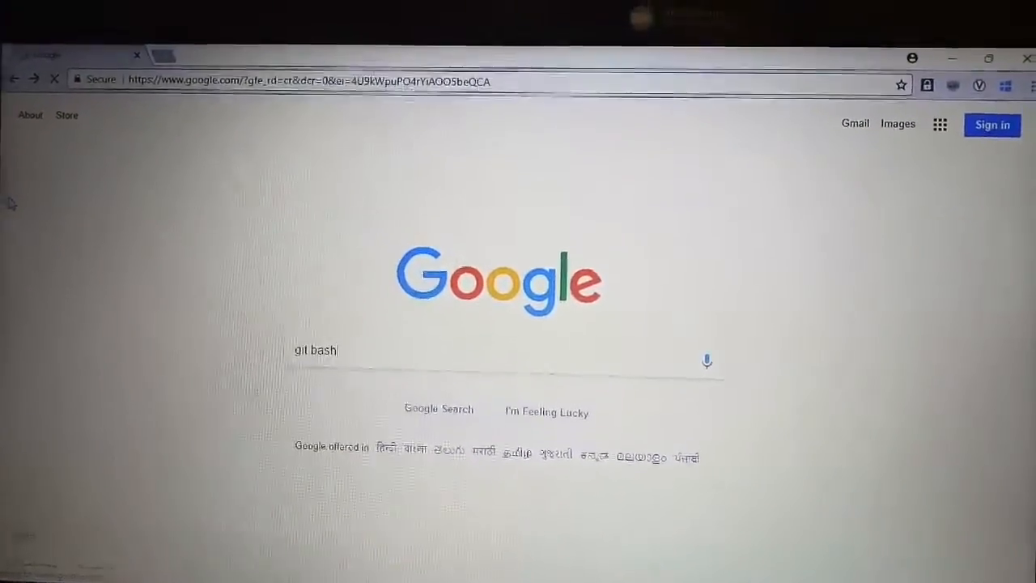
pyautogui.press('Return')
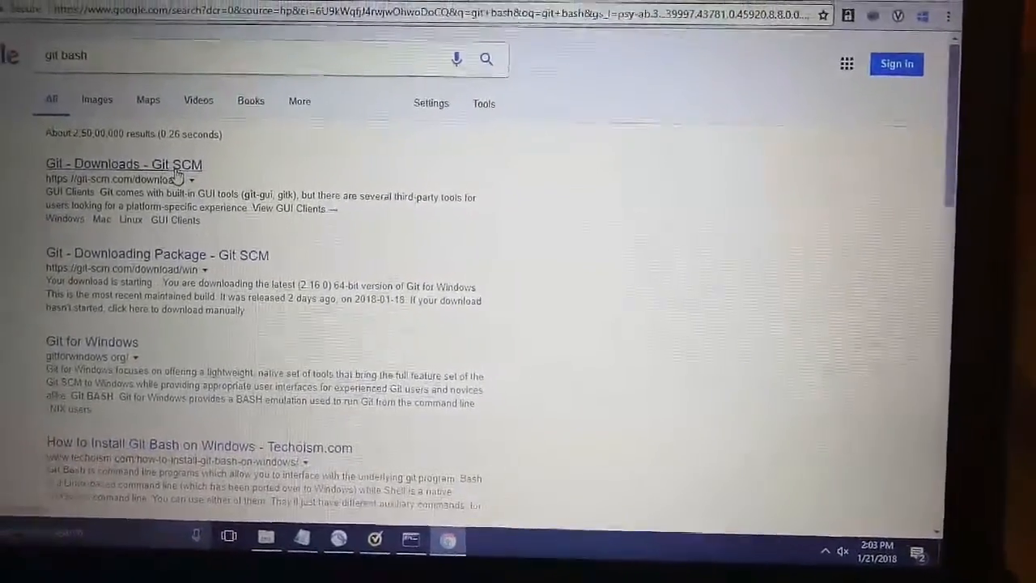
# - Open the 'Git - Downloads - Git SCM' result showing Git 2.16.0
pyautogui.click(123, 163)
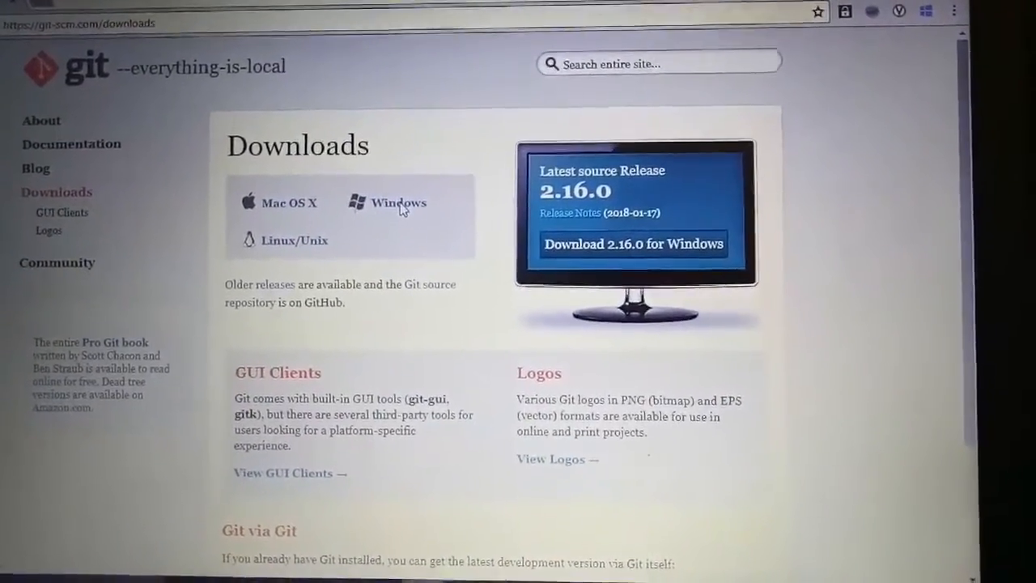
# - Follow the Windows download link to get the 64-bit Git 2.16.0 setup
pyautogui.click(633, 243)
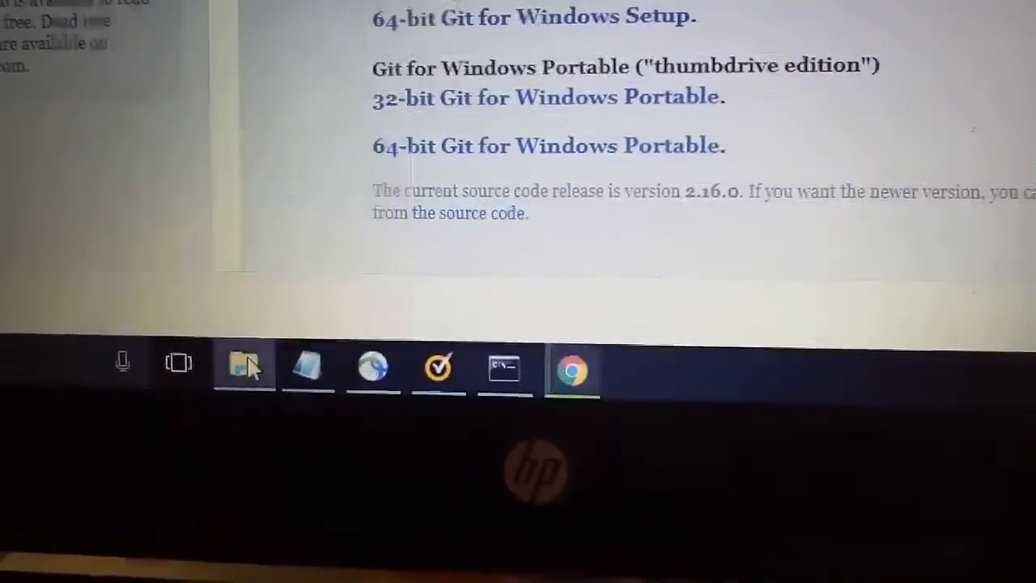
# - Open This PC in File Explorer and inspect the OSDisk (C:) drive and system properties
pyautogui.rightClick(242, 366)
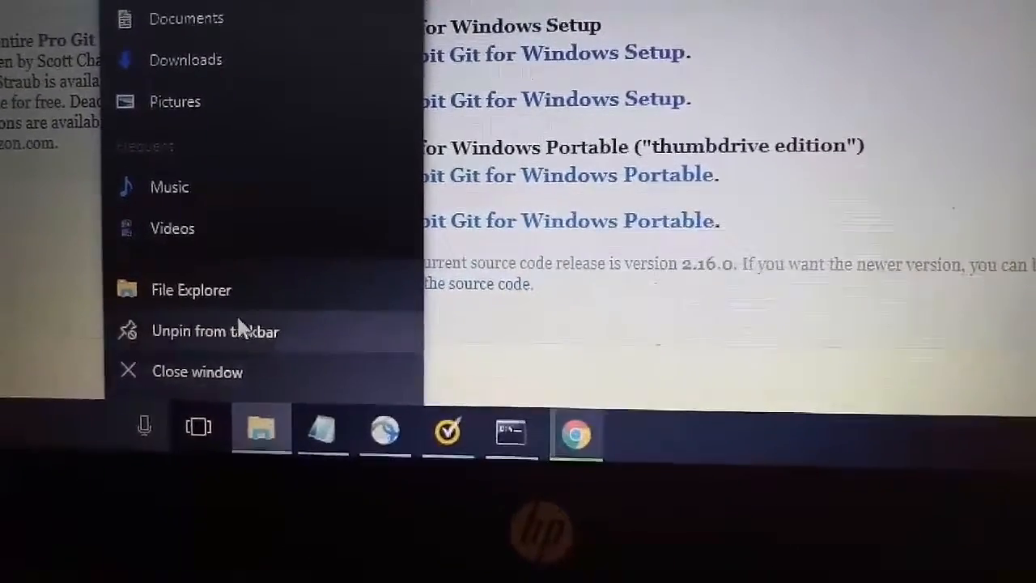
pyautogui.click(191, 289)
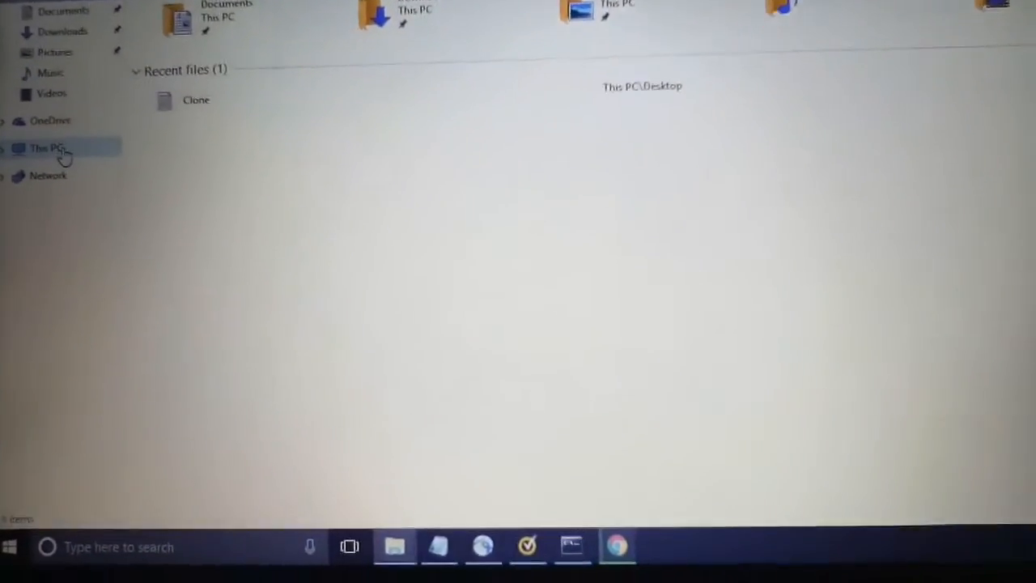
pyautogui.click(47, 147)
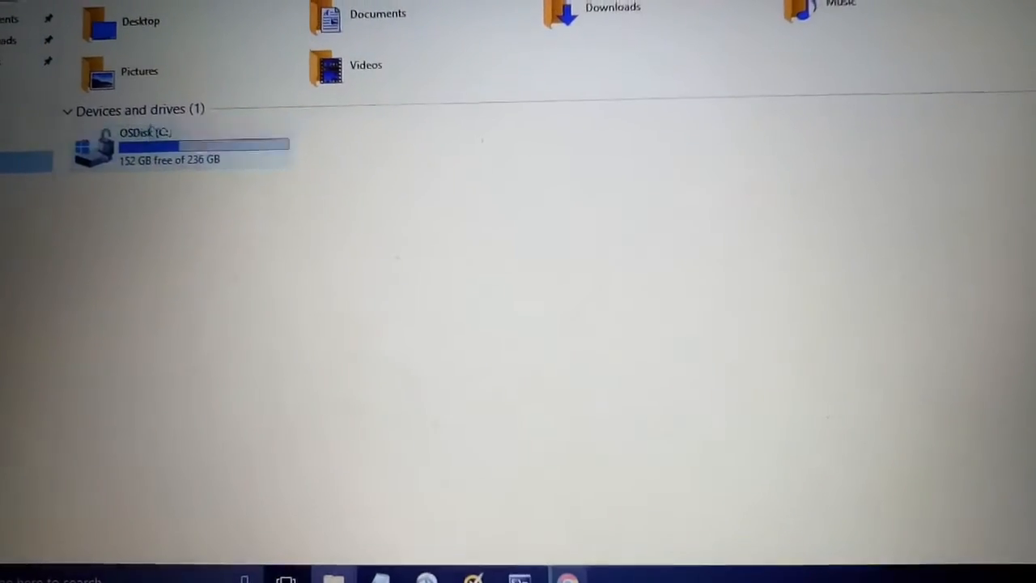
pyautogui.click(203, 145)
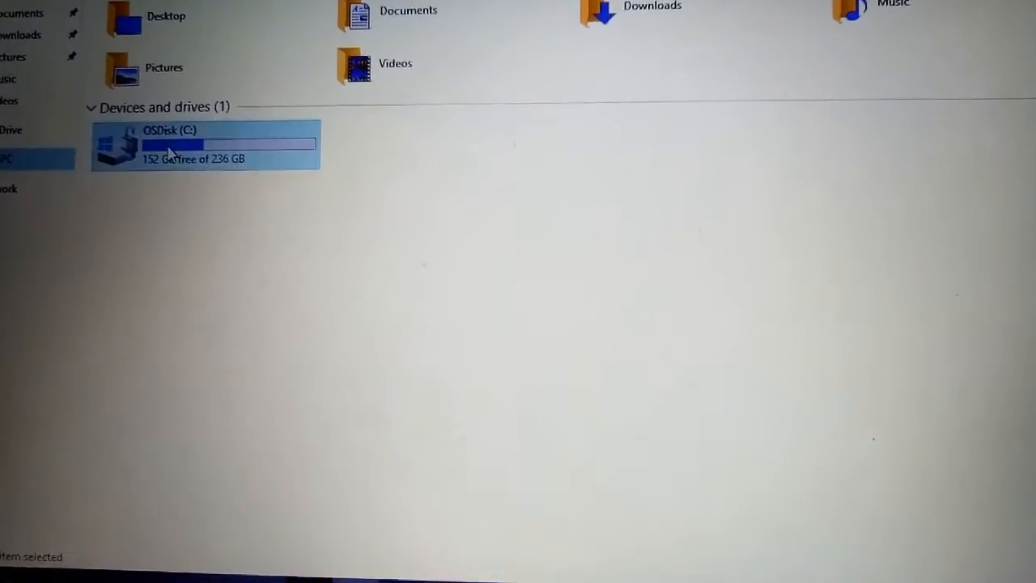
pyautogui.rightClick(170, 145)
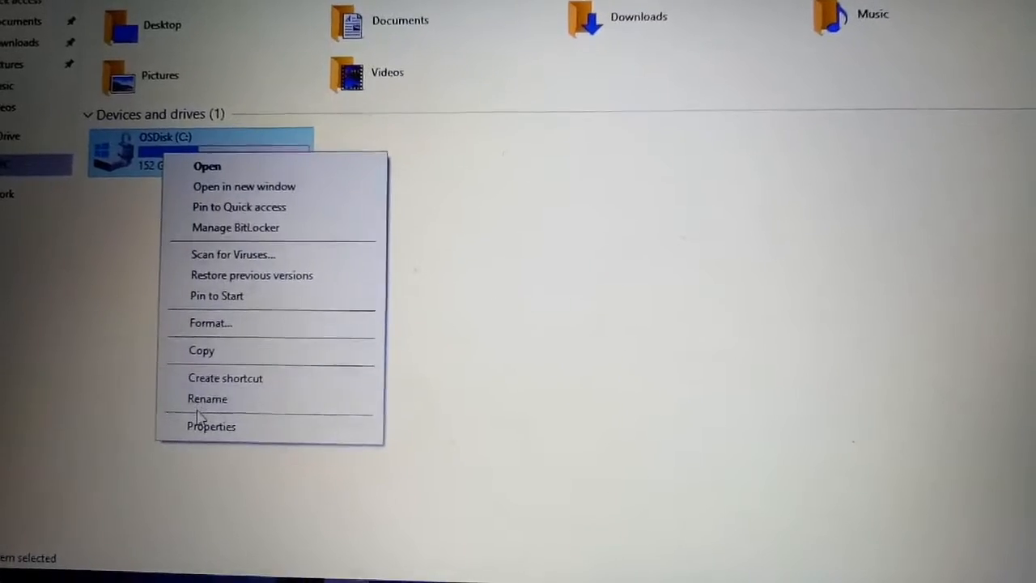
pyautogui.click(211, 425)
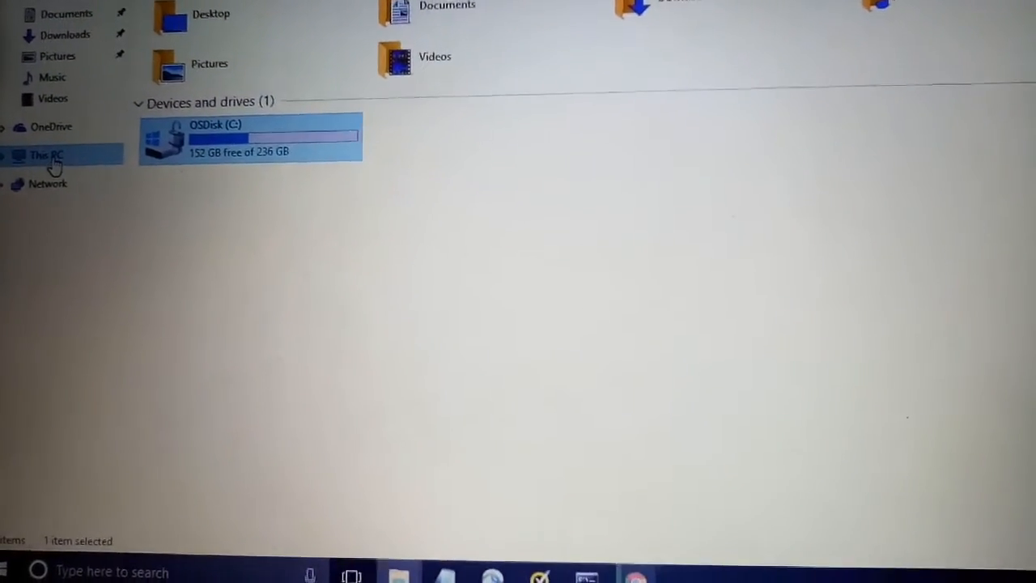
pyautogui.rightClick(46, 155)
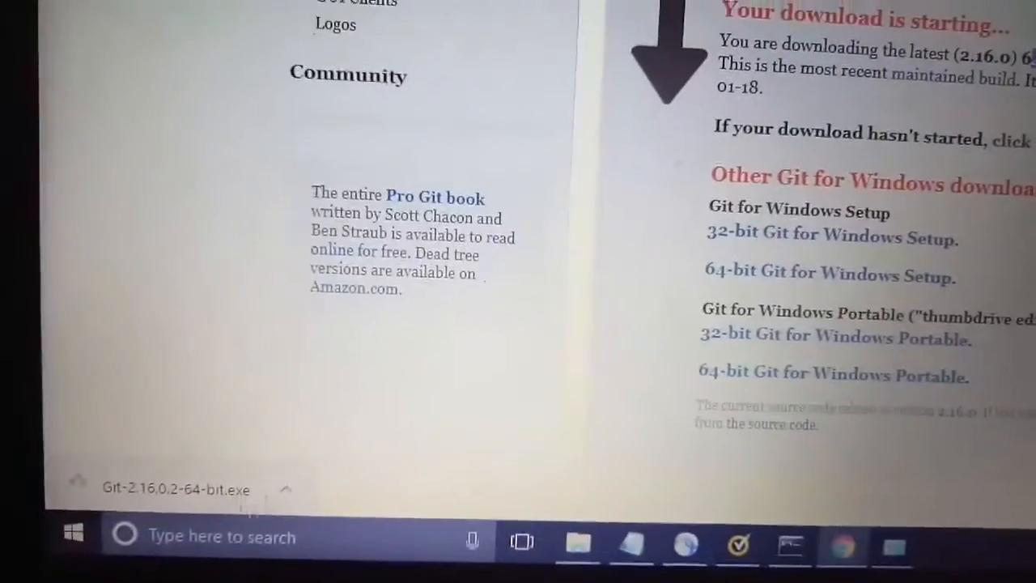
# - Open the downloaded Git-2.16.0.2-64-bit.exe from Chrome's download bar
pyautogui.click(286, 489)
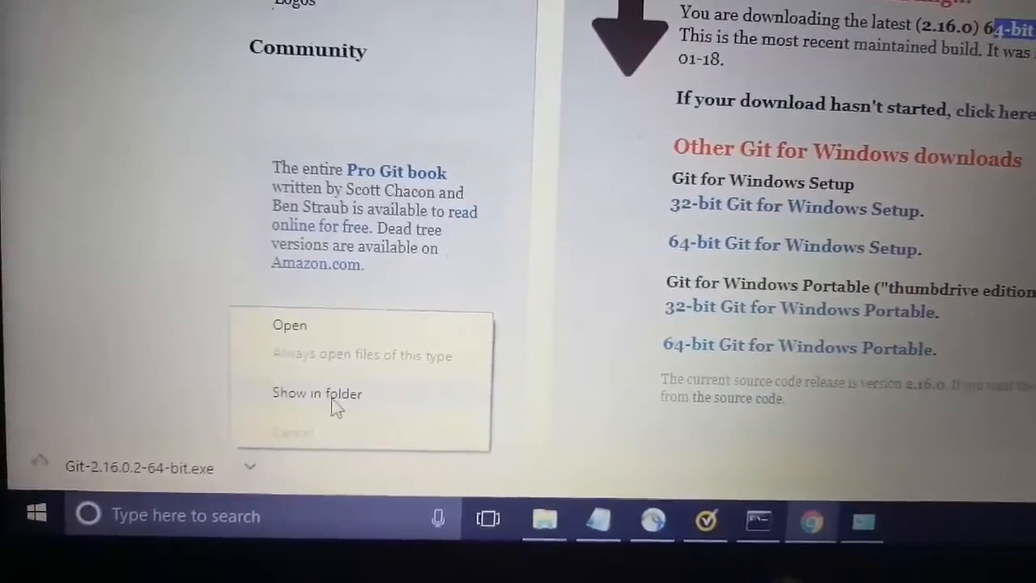
pyautogui.click(289, 324)
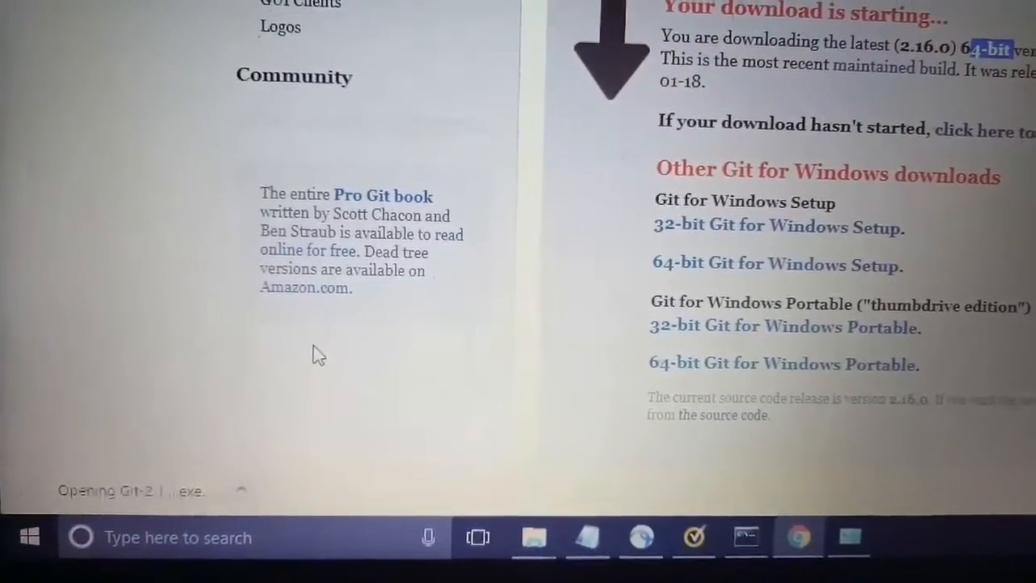
pyautogui.scroll(3)
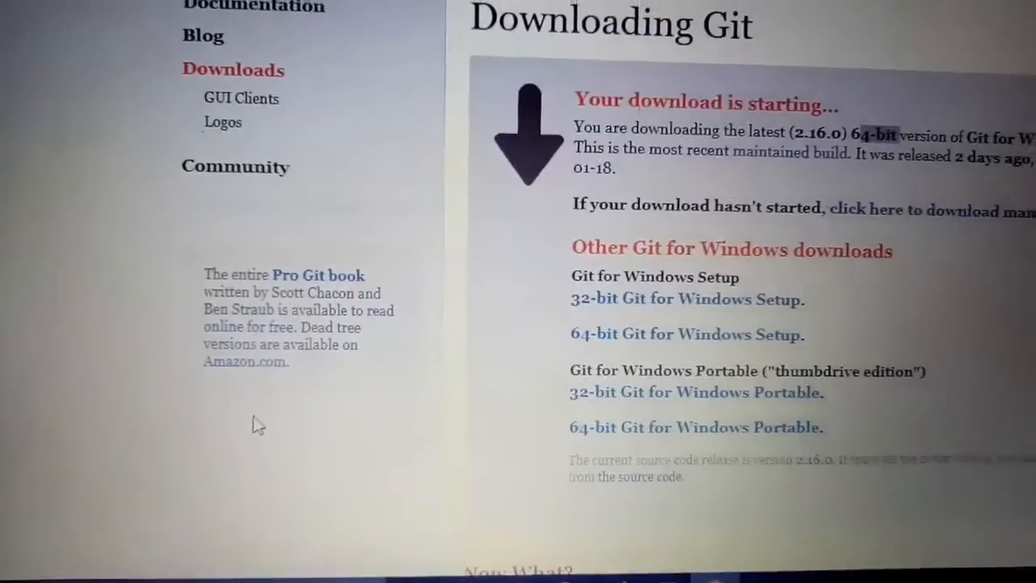
pyautogui.scroll(3)
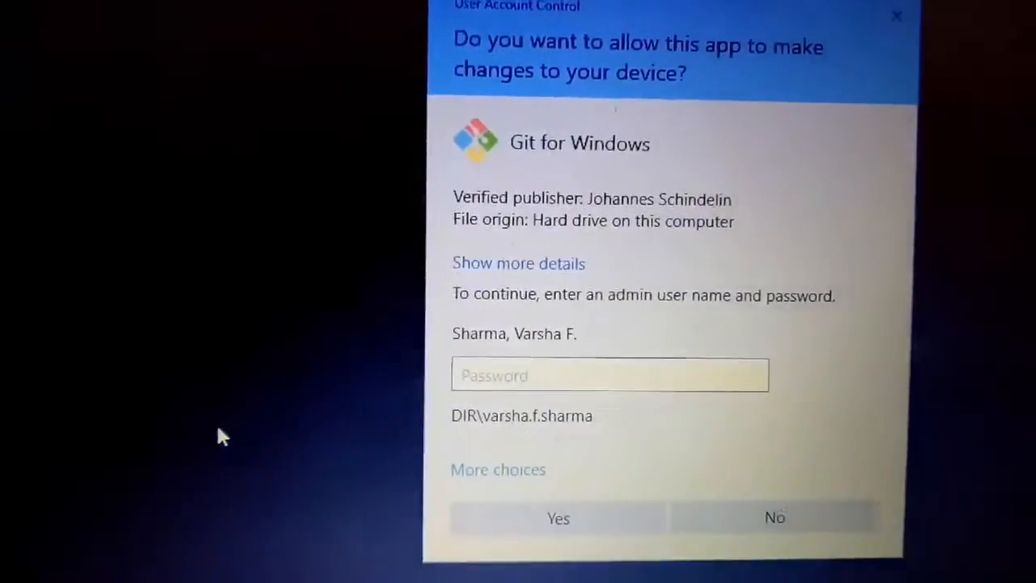
# - Enter the administrator password to approve the Git installer's permission prompt
pyautogui.write('password')
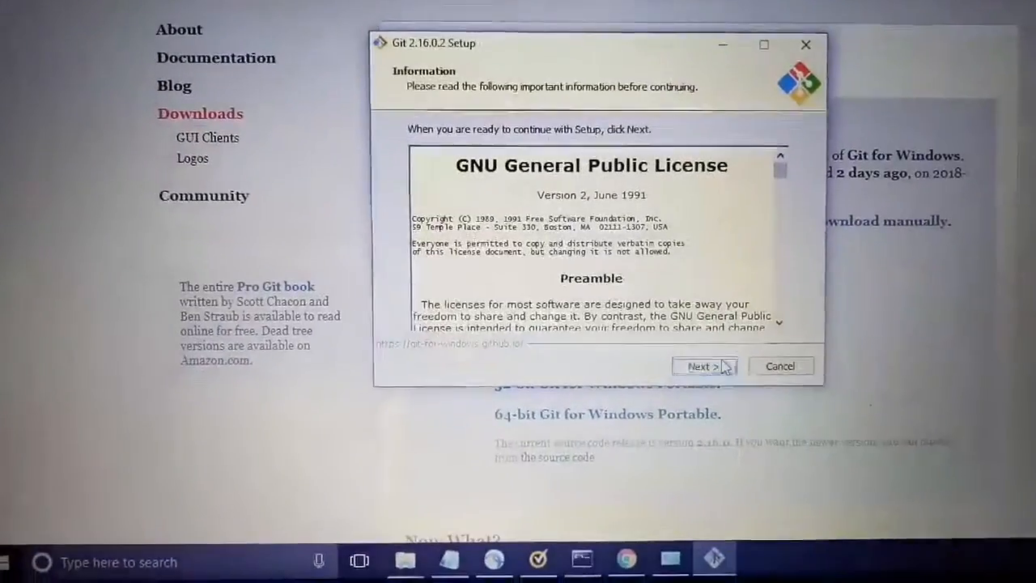
# - Accept the license, default install folder, Git Start Menu folder and Vim editor
pyautogui.click(699, 366)
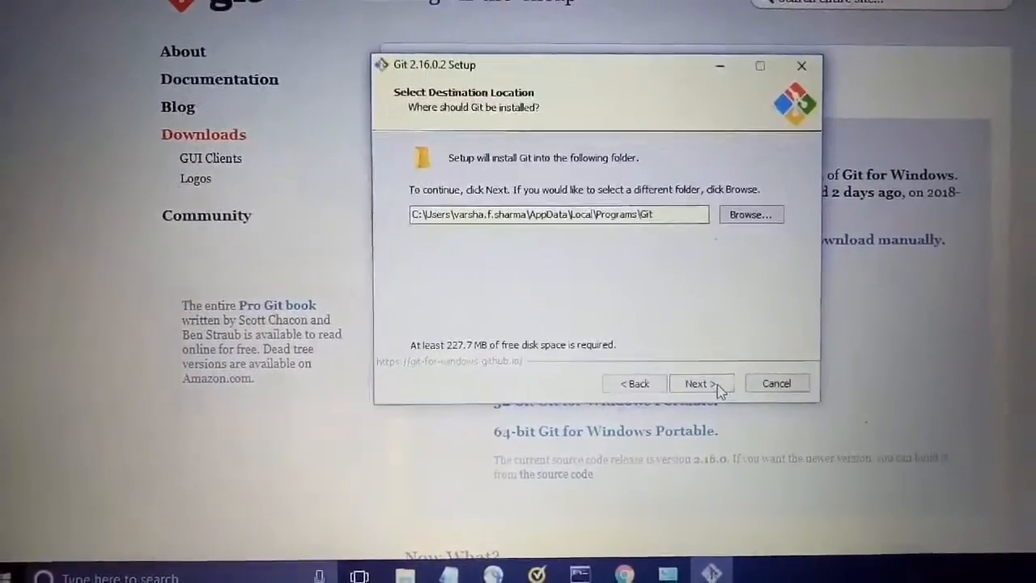
pyautogui.click(697, 383)
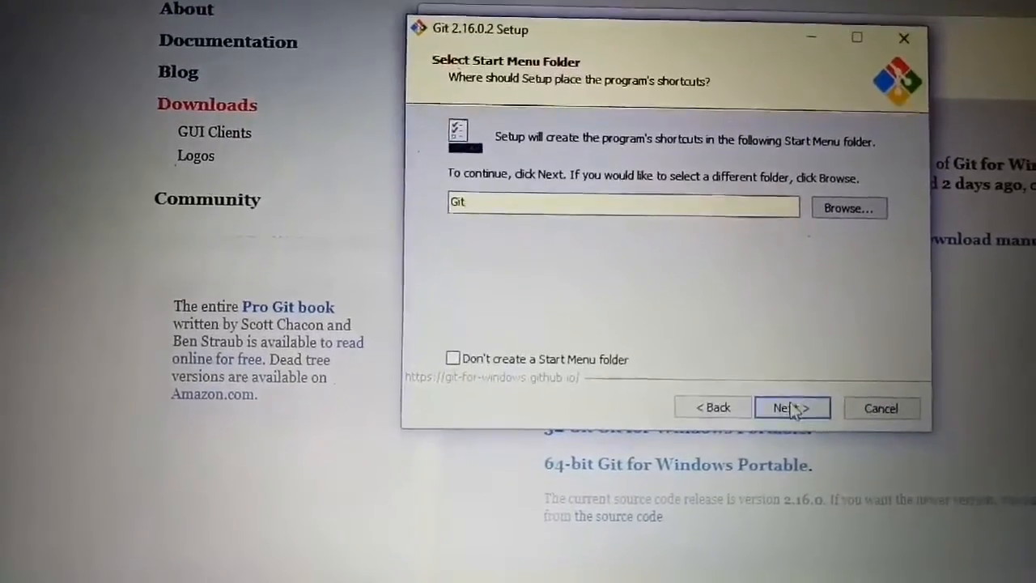
pyautogui.click(792, 407)
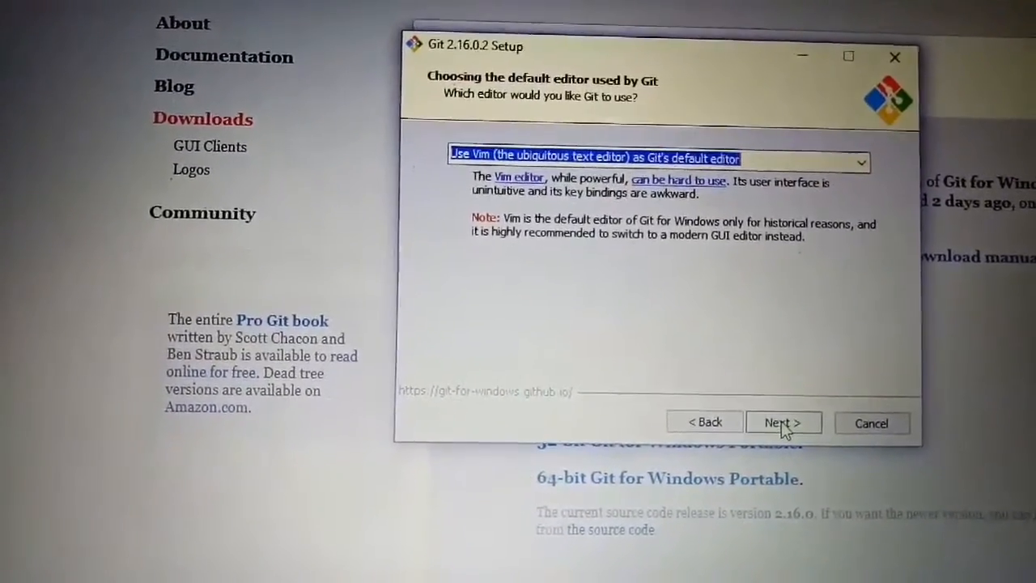
pyautogui.click(781, 422)
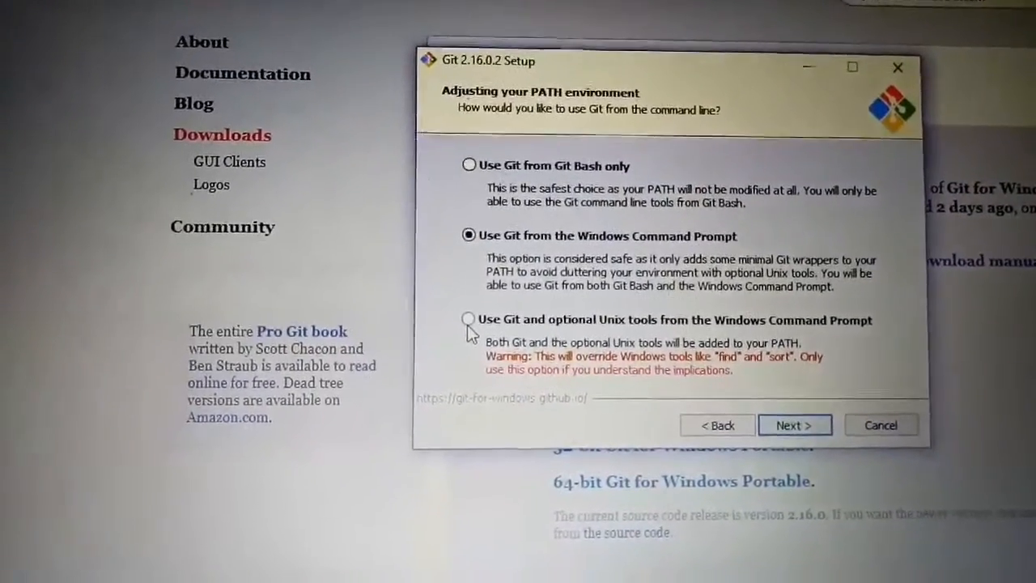
# - Set the PATH option to 'Use Git from Git Bash only' and continue
pyautogui.click(468, 319)
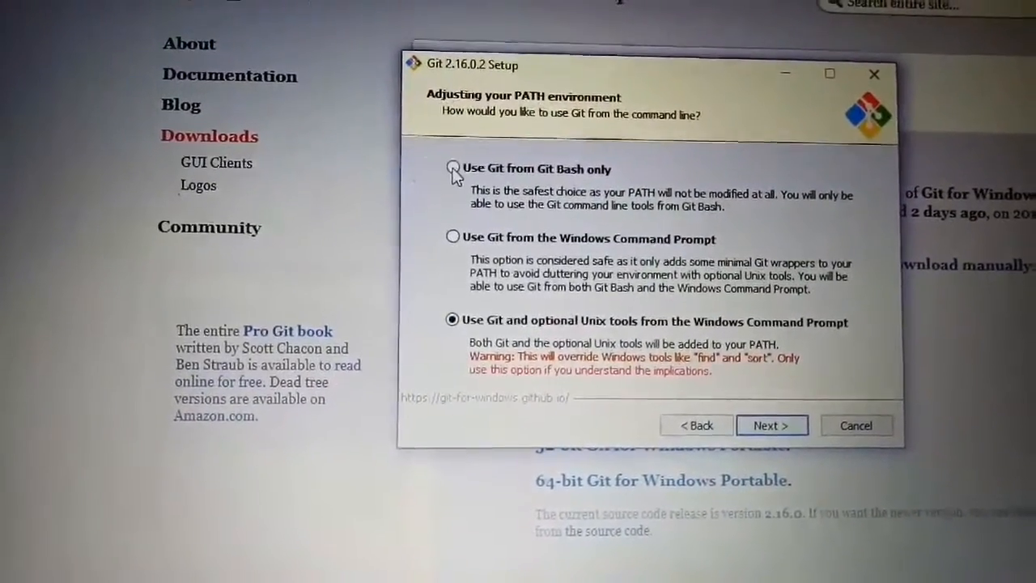
pyautogui.click(453, 168)
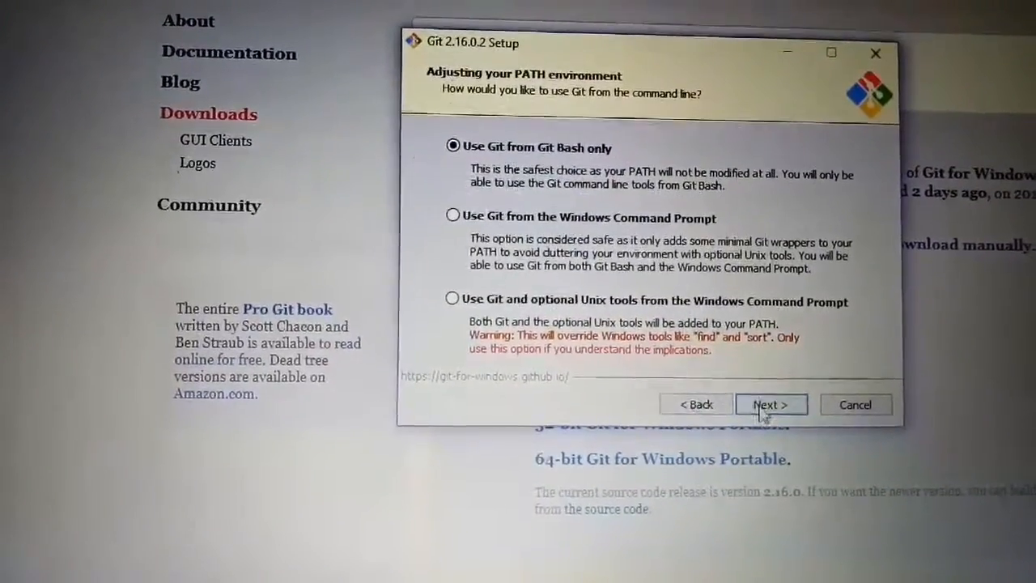
pyautogui.click(769, 404)
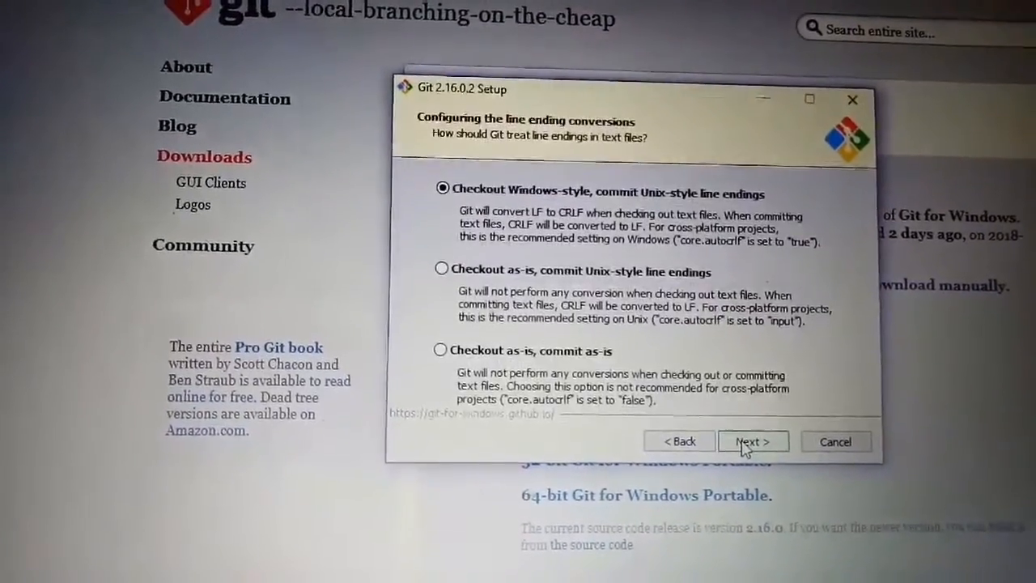
# - Keep Windows-style line endings and default extra options, then install Git
pyautogui.click(751, 441)
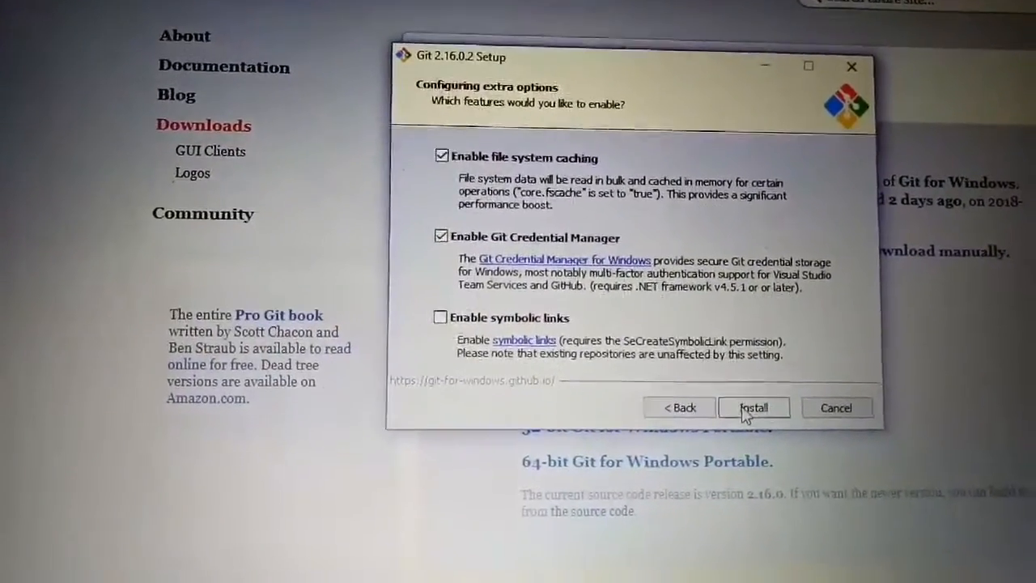
pyautogui.click(752, 407)
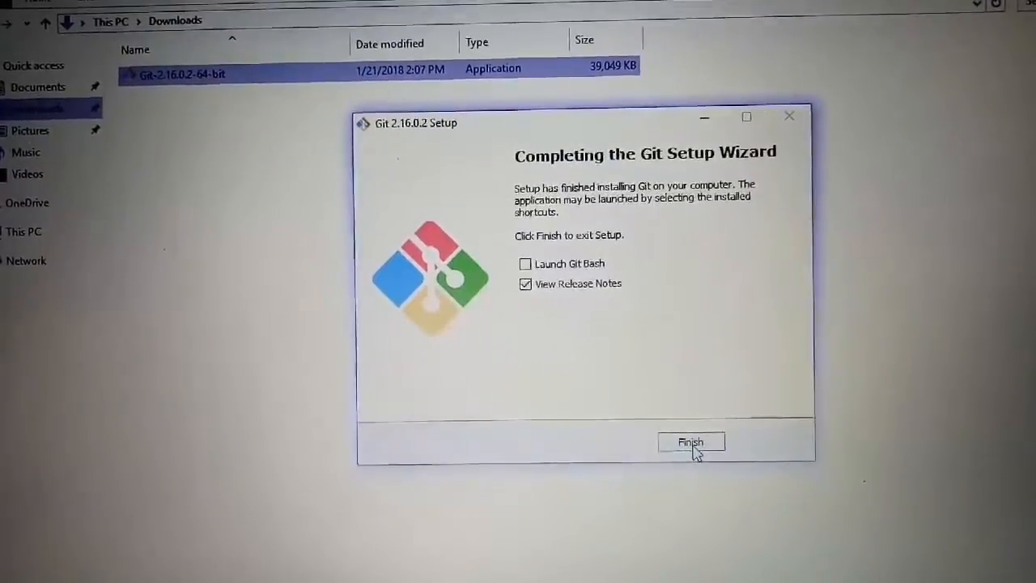
# - Finish the setup wizard and close the release notes window
pyautogui.click(690, 442)
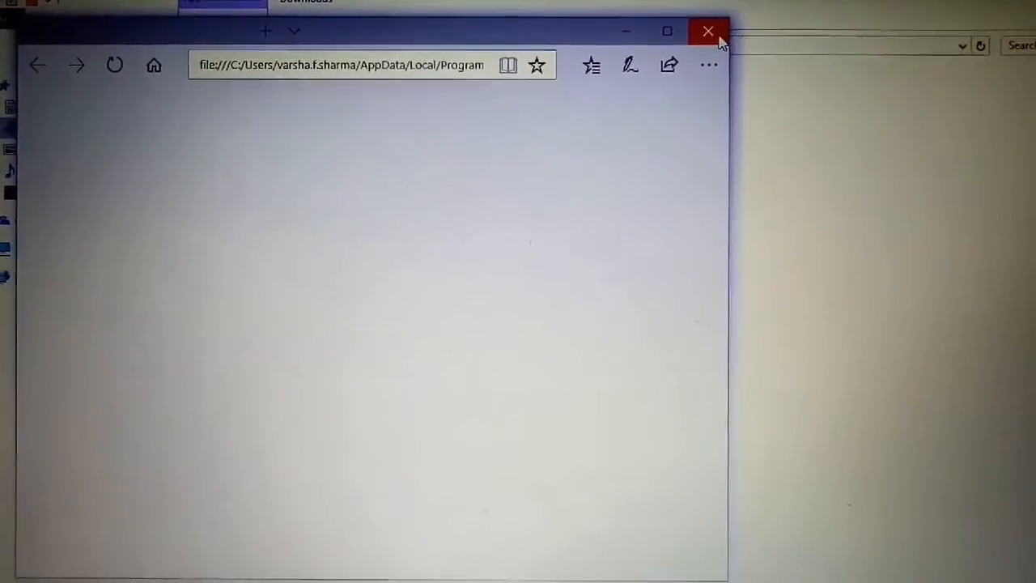
pyautogui.click(708, 30)
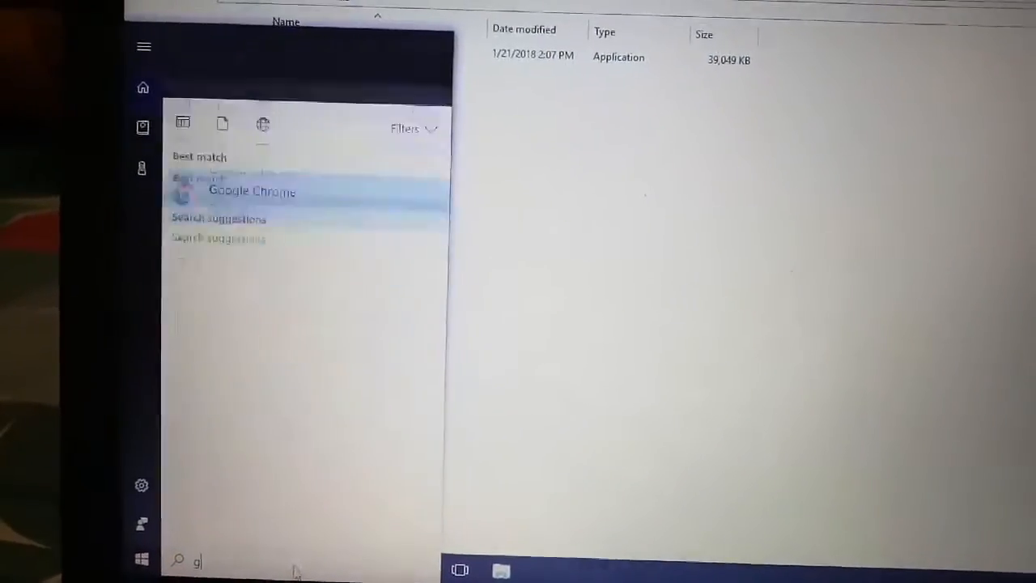
# - Search the Start menu for 'git bash' and launch the Git Bash desktop app
pyautogui.write('it')
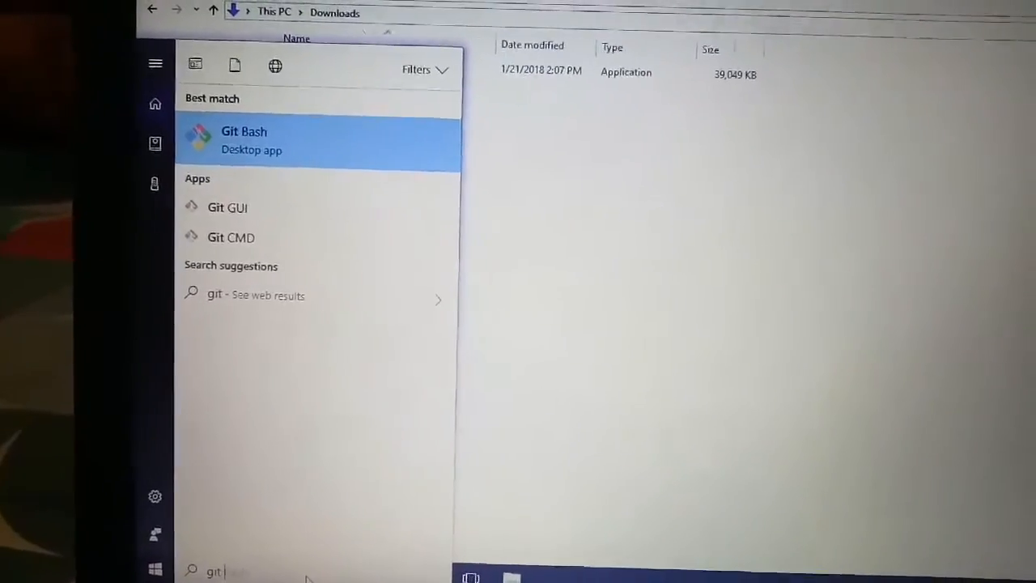
pyautogui.write('bas')
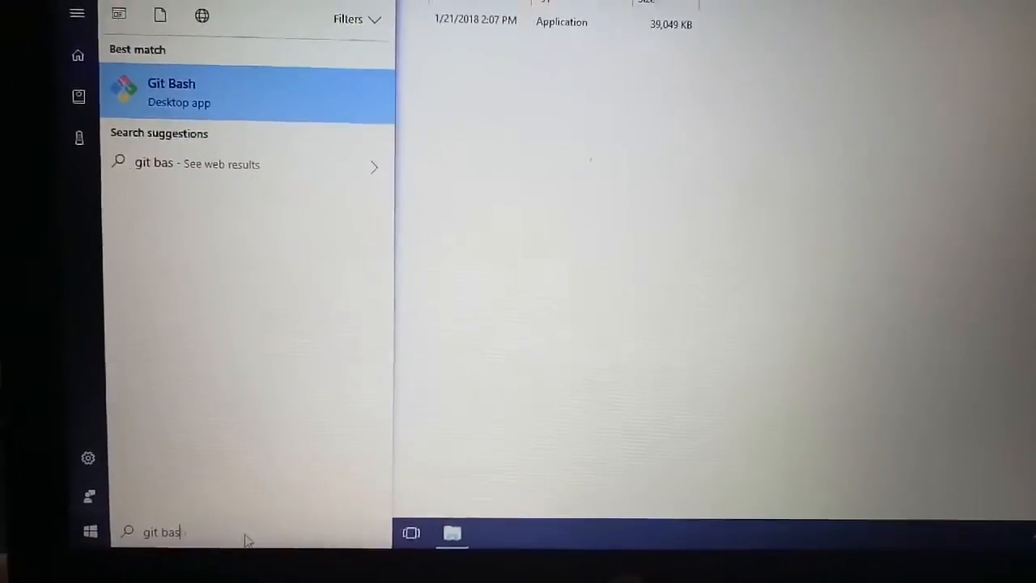
pyautogui.write('h')
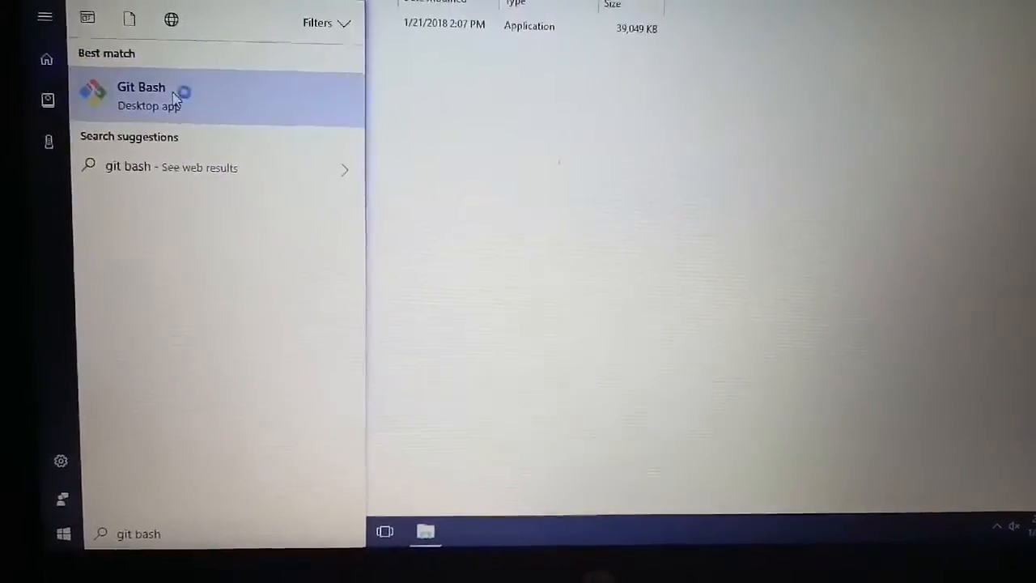
pyautogui.click(141, 86)
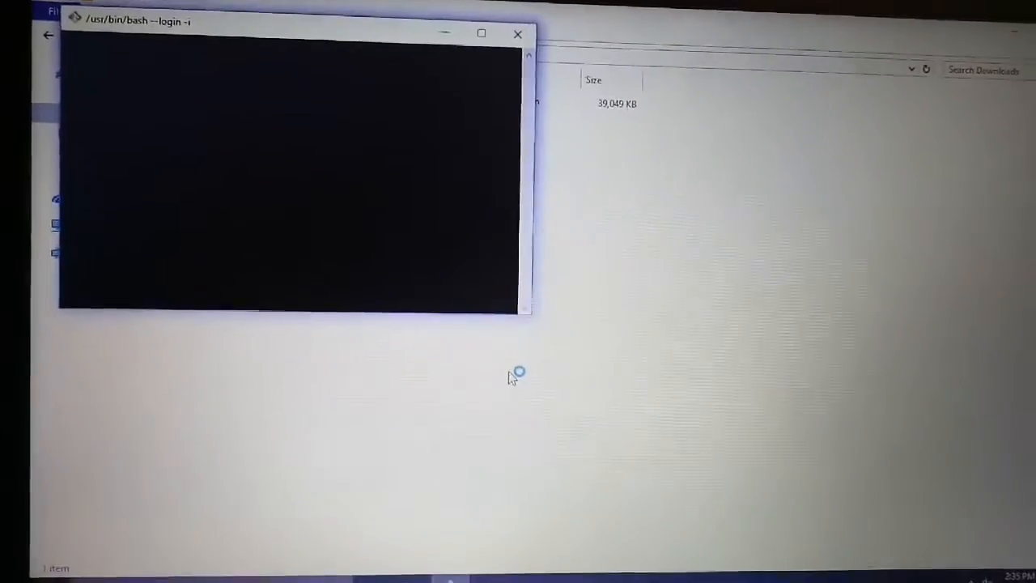